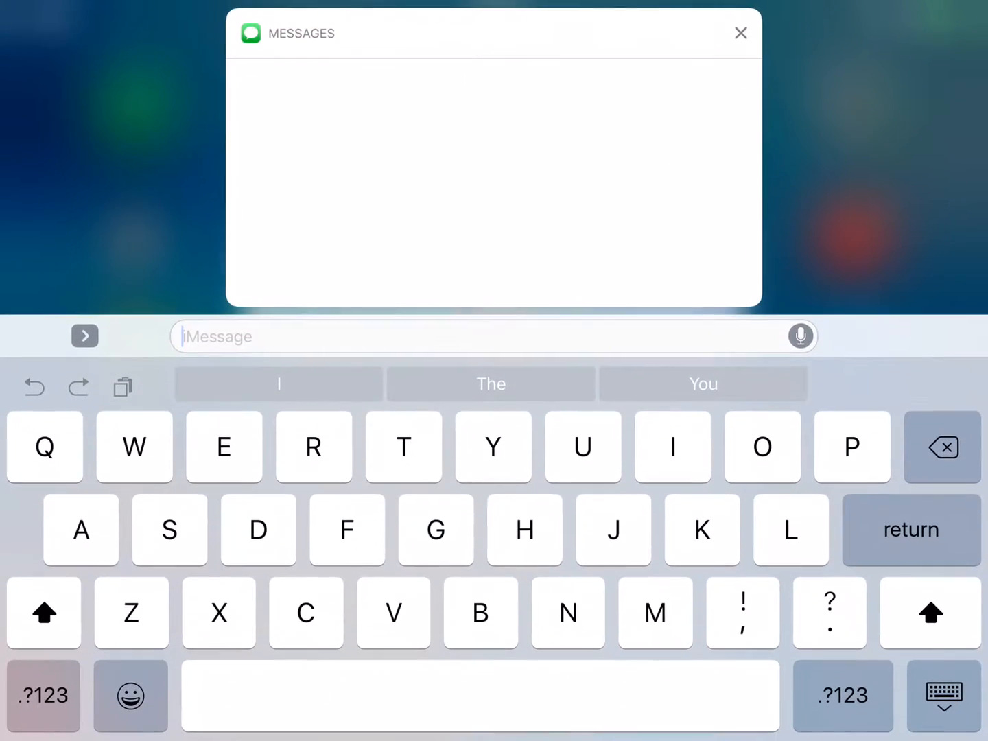
Step: Reply "Thanks" to the message notification and send it
{"action": "type", "text": "Thanks"}
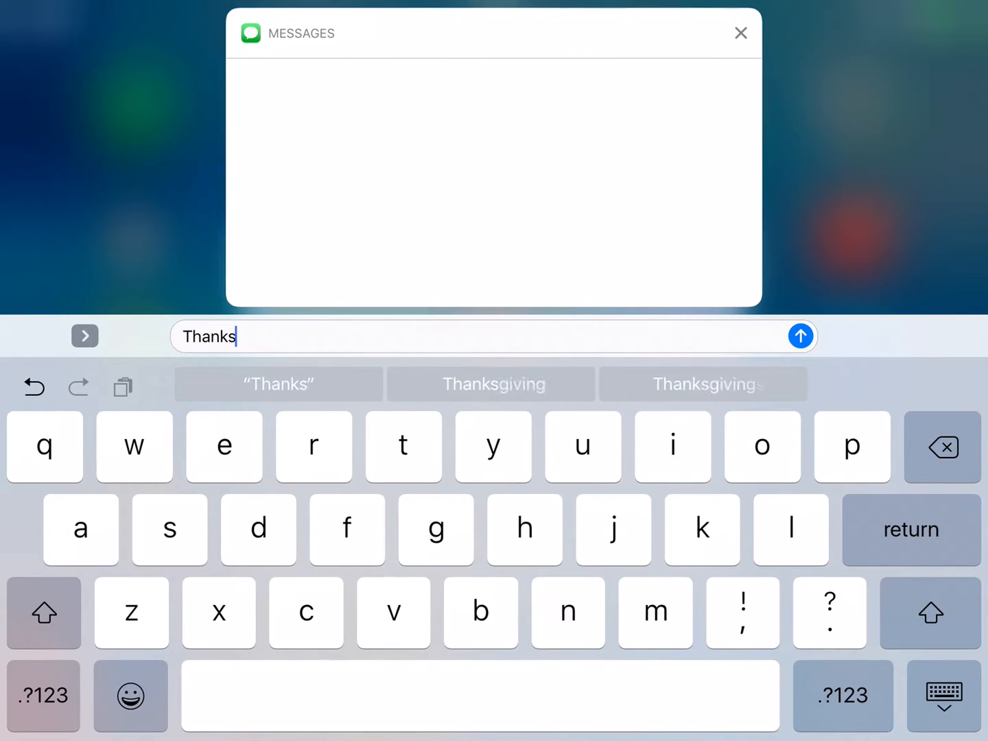
{"action": "left_click", "coordinate": [800, 336]}
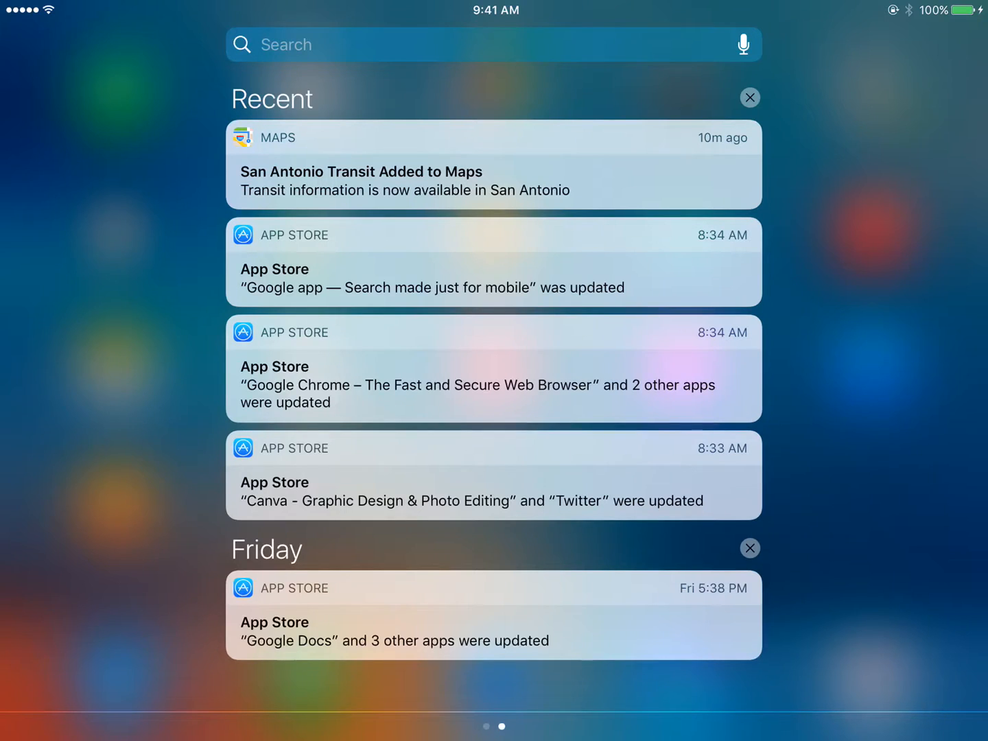
Step: Swipe over to the Today widgets page with weather, calendar and news, then swipe back
{"action": "scroll", "scroll_direction": "right", "scroll_amount": 3}
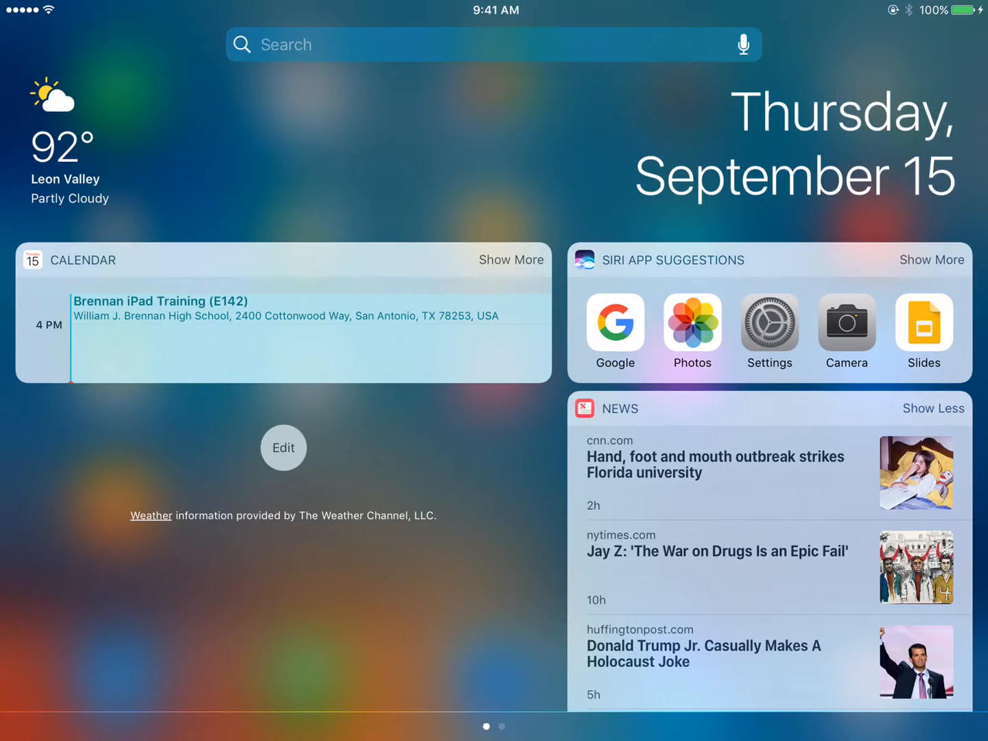
{"action": "scroll", "scroll_direction": "left", "scroll_amount": 3}
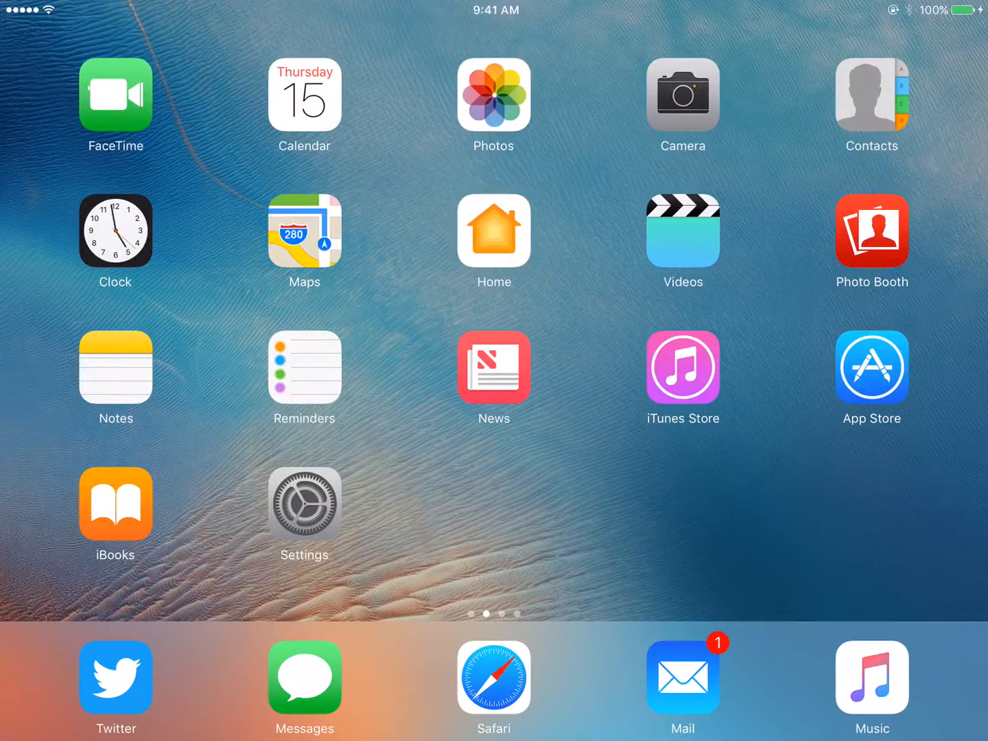